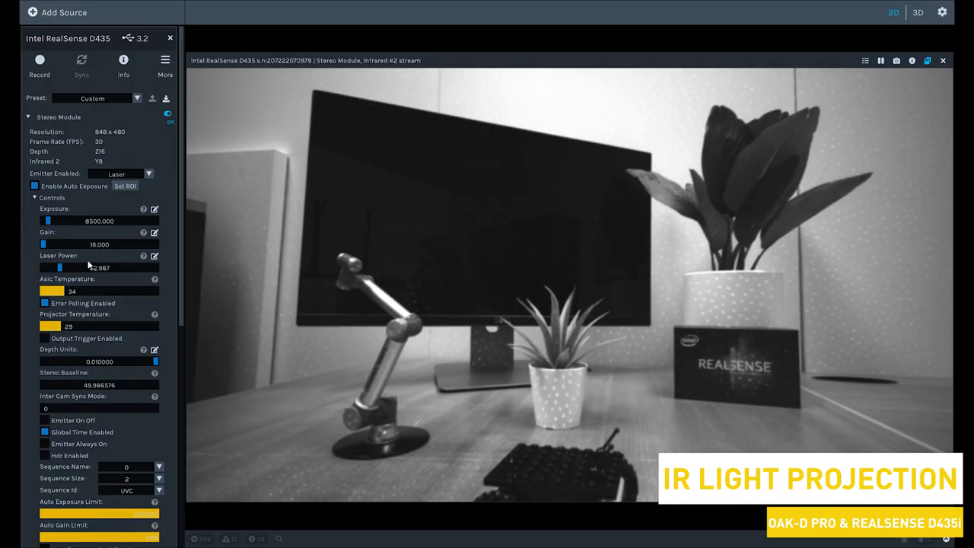
# Raise RealSense laser power to its 360 maximum and restore the tiled stream view.
pyautogui.moveTo(57, 267); pyautogui.dragTo(114, 267)
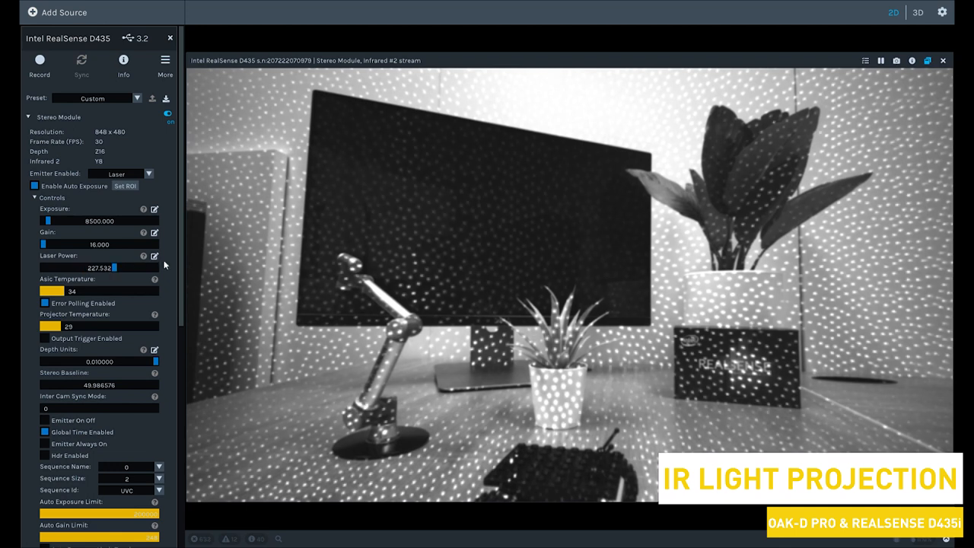
pyautogui.moveTo(114, 267); pyautogui.dragTo(156, 267)
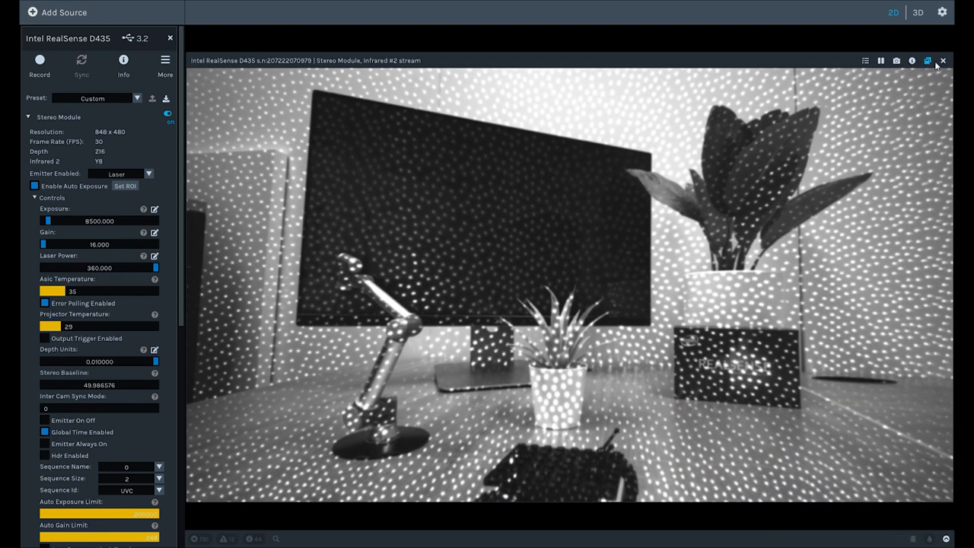
pyautogui.moveTo(928, 61)
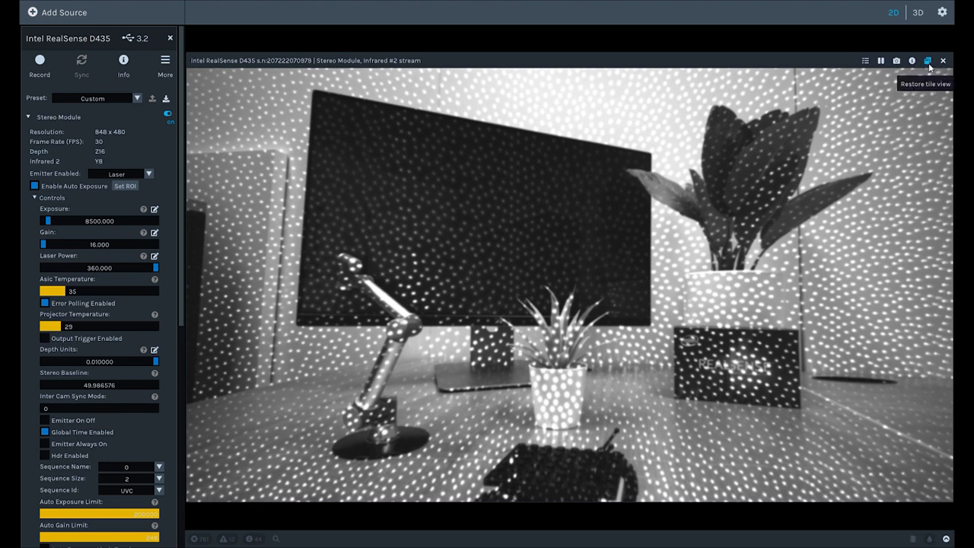
pyautogui.click(928, 61)
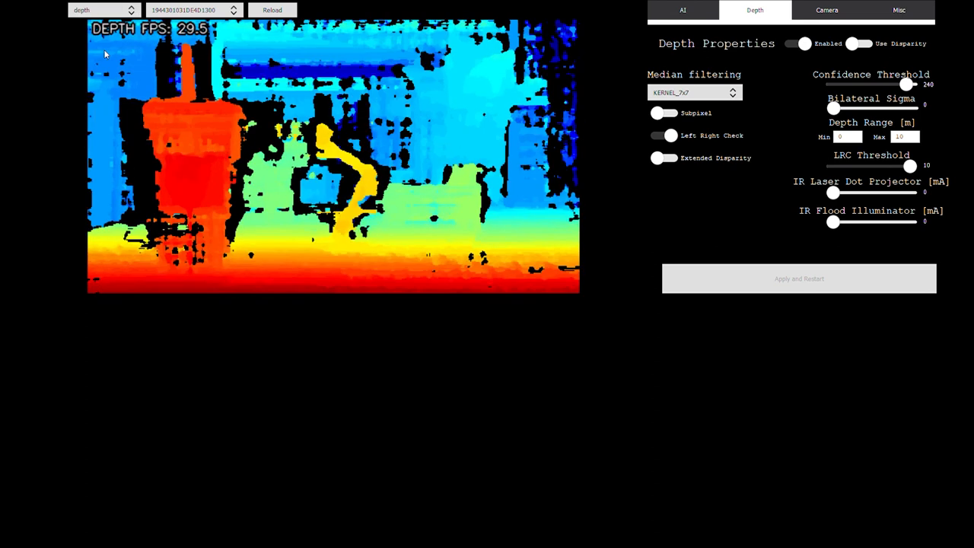
# Set the IR dot projector to 1200 mA, preview color, show AI properties, and restart.
pyautogui.moveTo(833, 193); pyautogui.dragTo(909, 192)
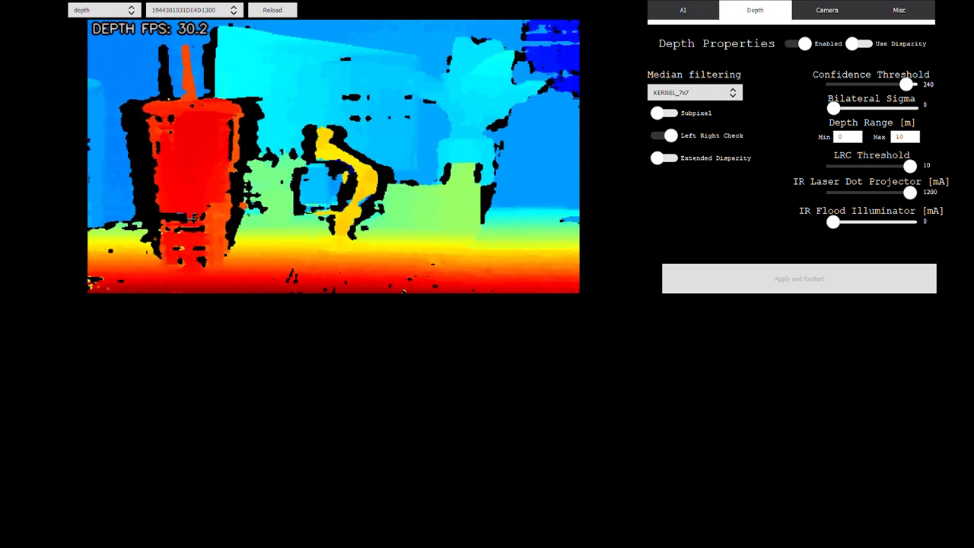
pyautogui.click(102, 10)
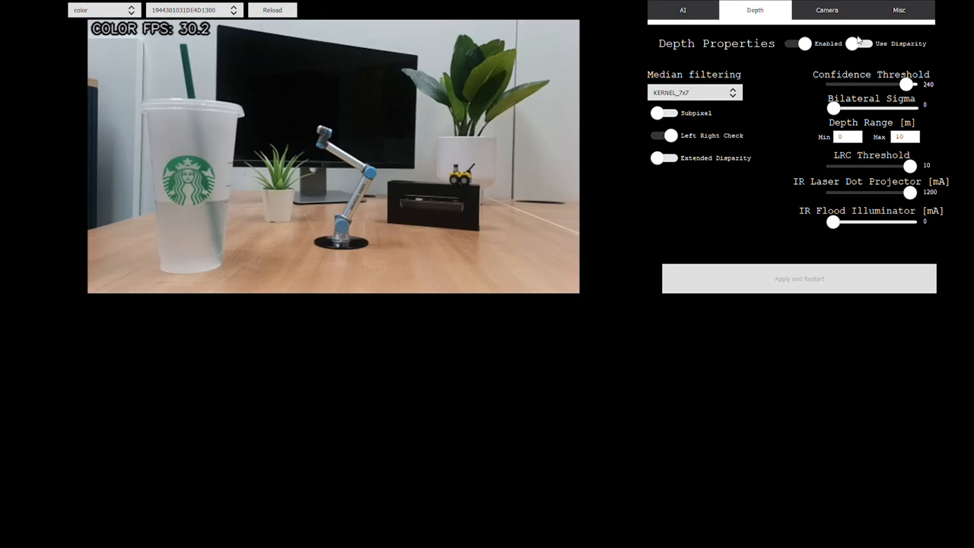
pyautogui.click(681, 9)
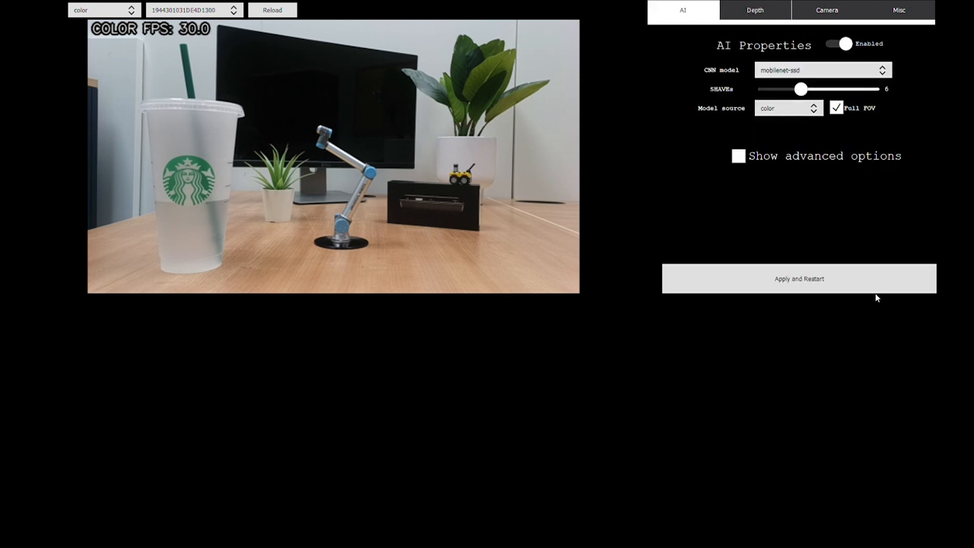
pyautogui.click(799, 279)
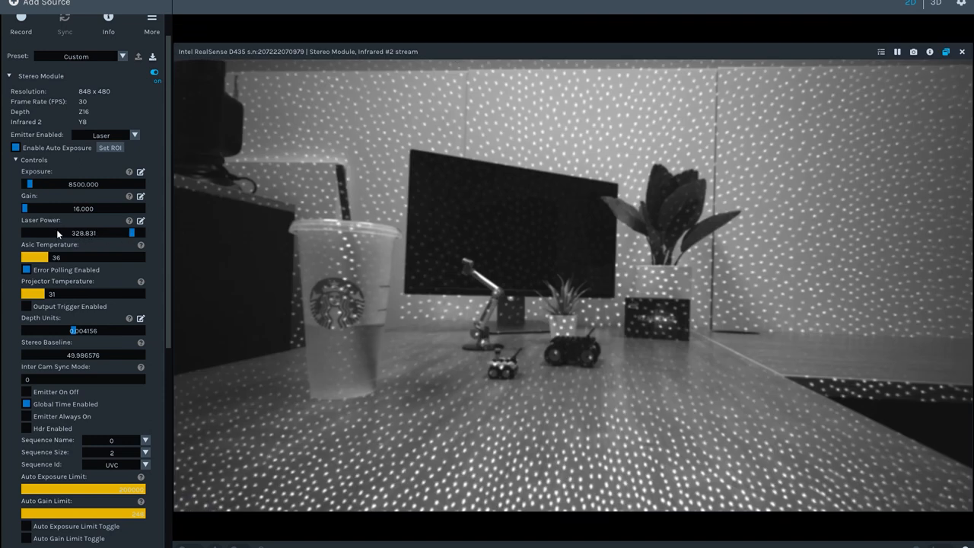
# Lower laser power to about 20 and back up, then tile the Infrared, Depth and RGB streams.
pyautogui.moveTo(131, 233); pyautogui.dragTo(31, 233)
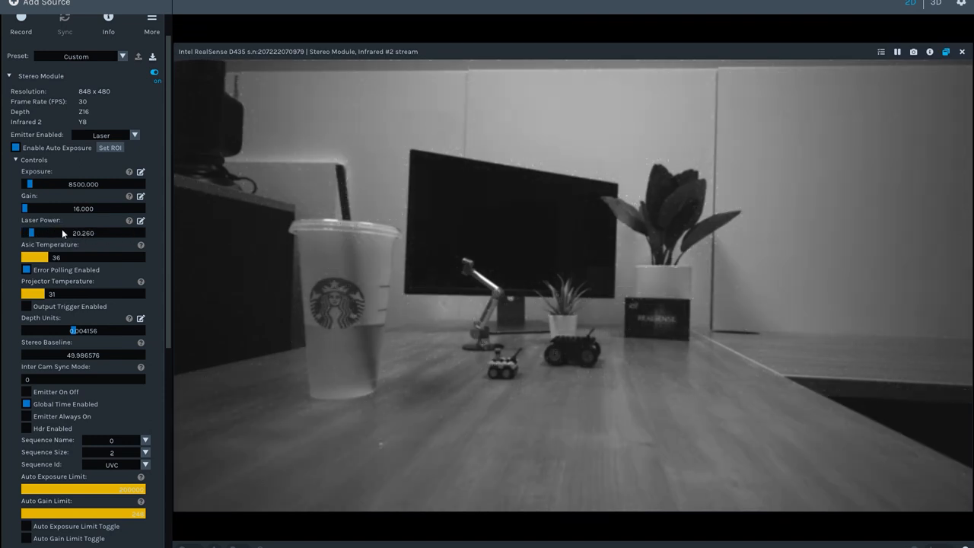
pyautogui.moveTo(31, 233); pyautogui.dragTo(128, 232)
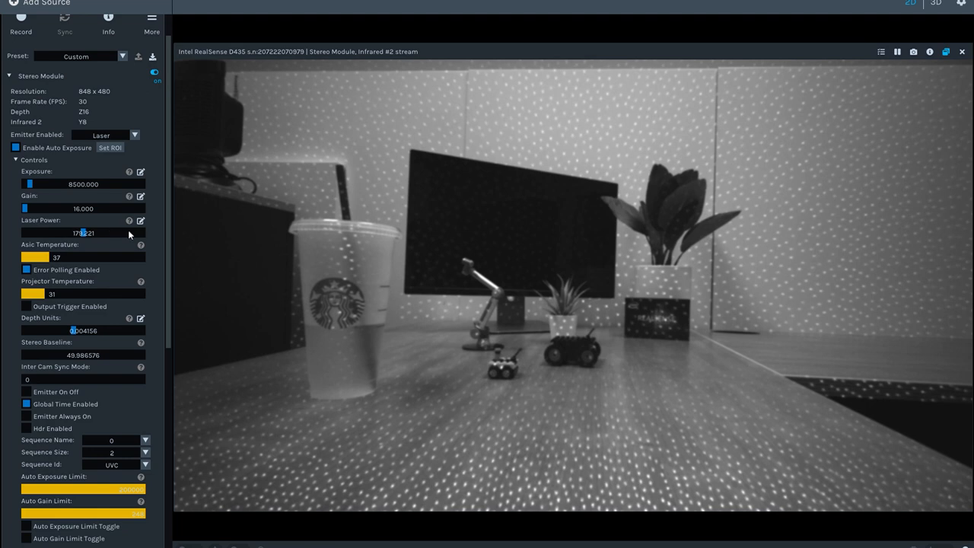
pyautogui.moveTo(76, 233); pyautogui.dragTo(141, 233)
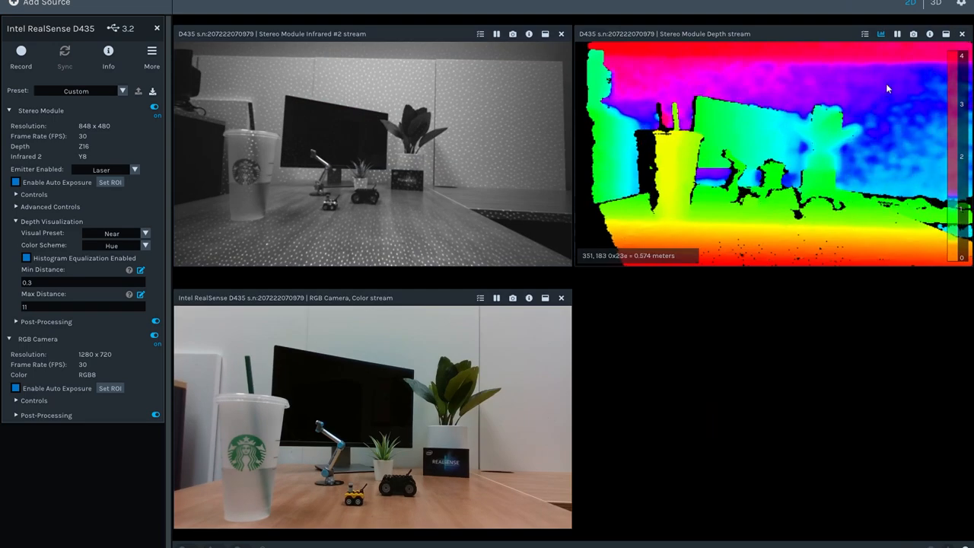
pyautogui.click(935, 4)
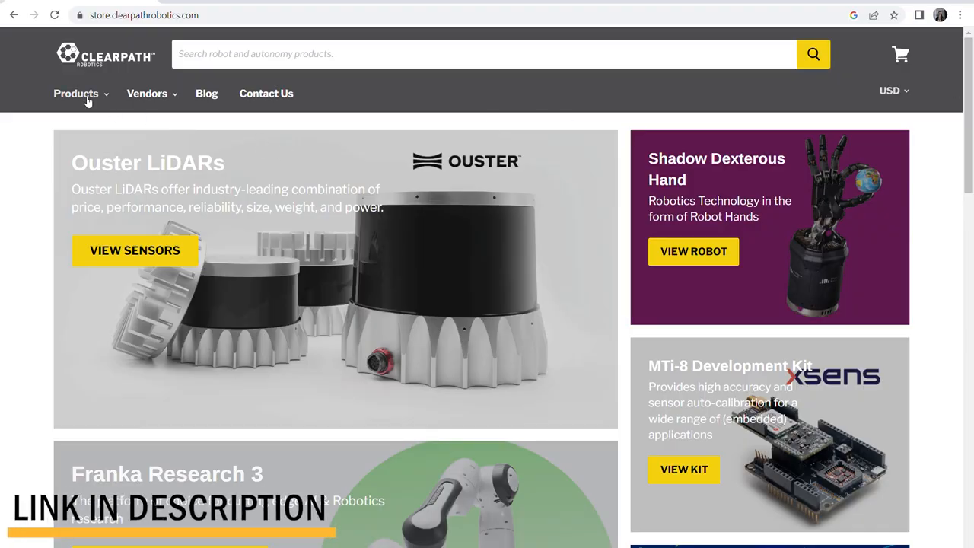
# Open the Clearpath store's Vendors menu and scroll through the brands from FORT Robotics to Xsens.
pyautogui.click(147, 92)
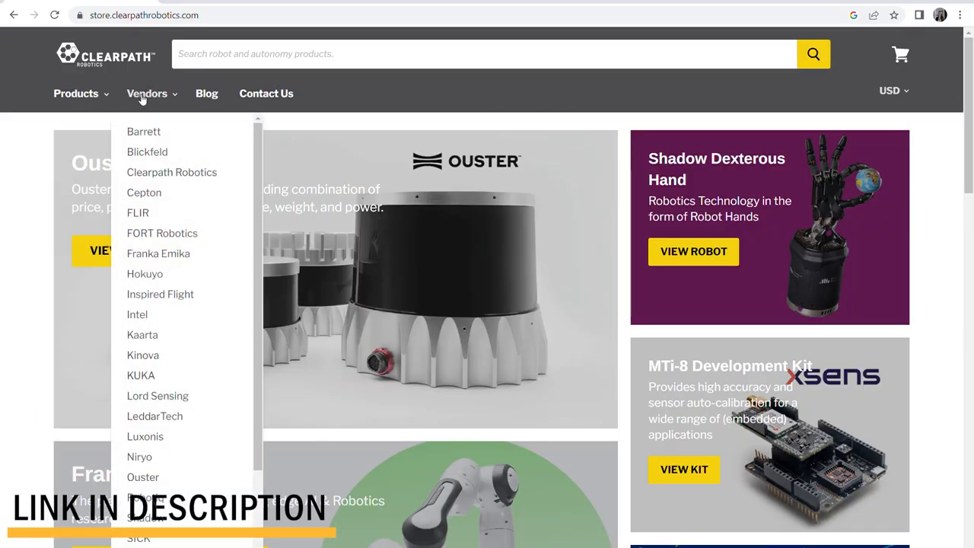
pyautogui.scroll(-3)
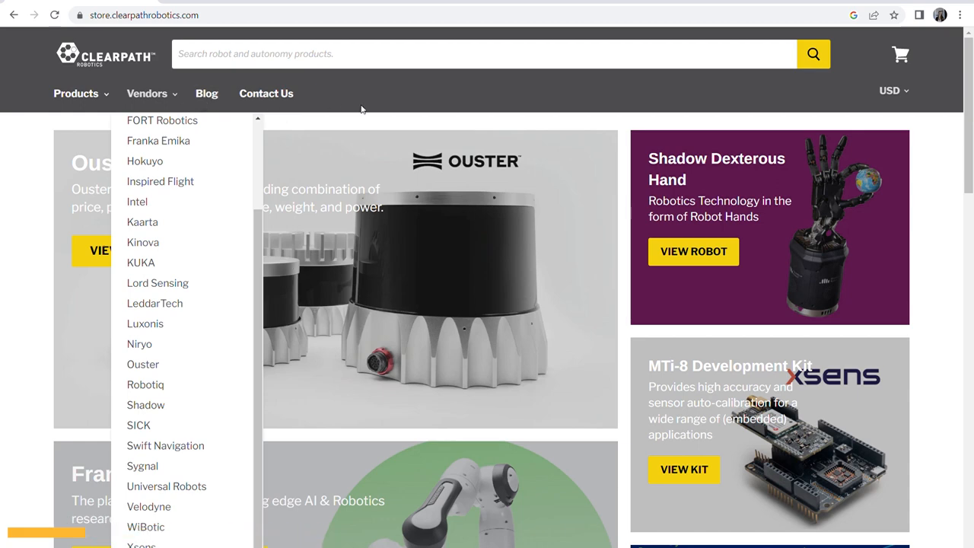